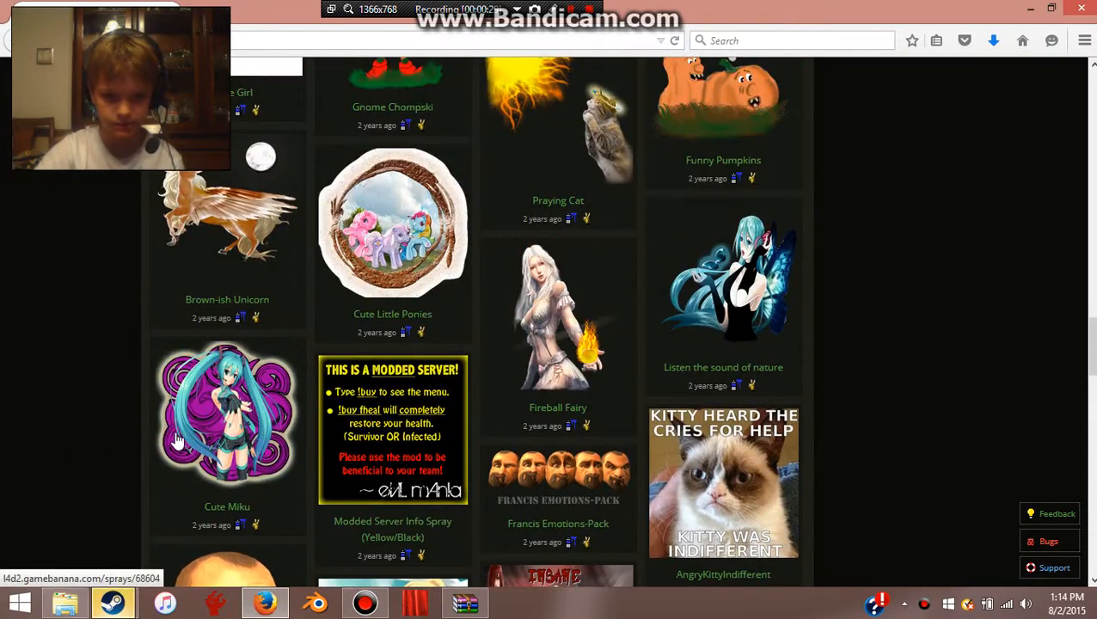
Open The Champion's Food spray page and start its download from the Nurnberg mirror
{"action": "scroll", "scroll_direction": "down", "scroll_amount": 3}
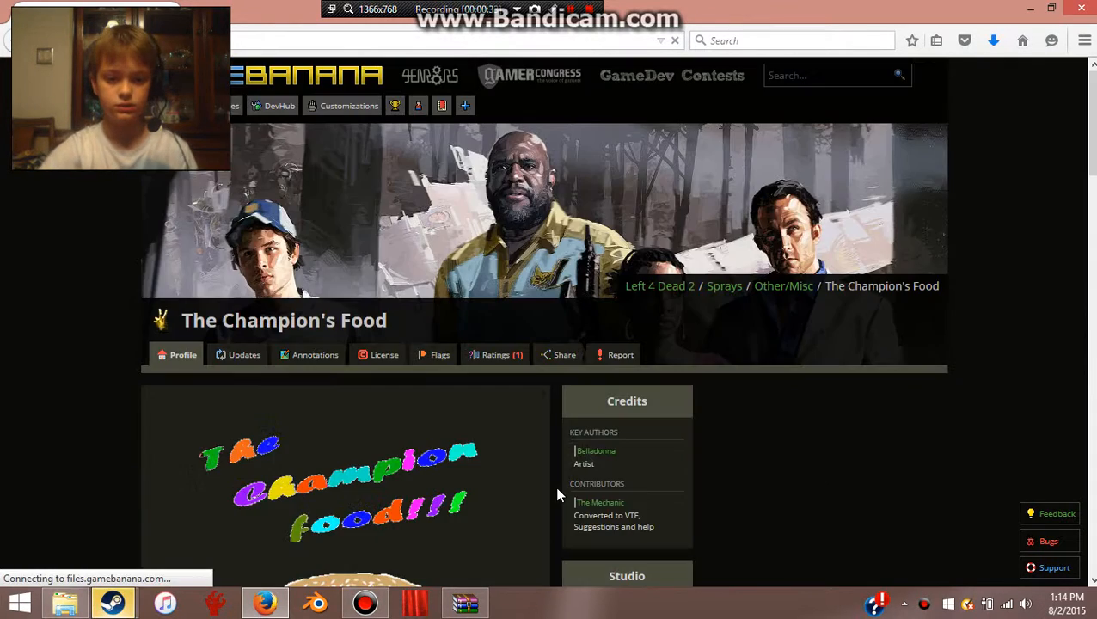
{"action": "scroll", "scroll_direction": "down", "scroll_amount": 3}
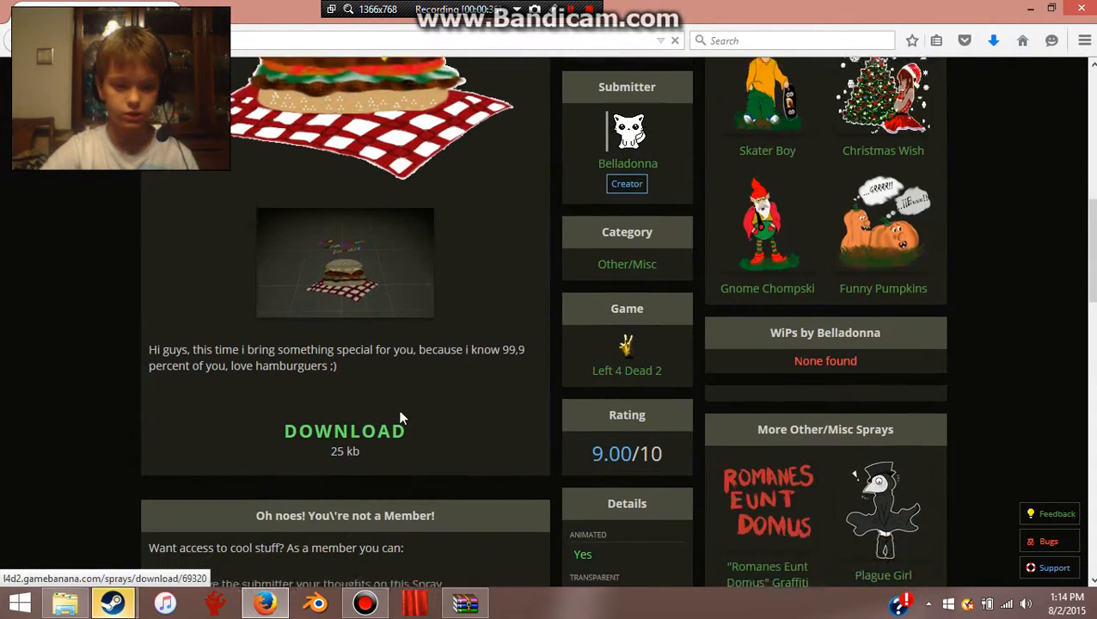
{"action": "left_click", "coordinate": [345, 431]}
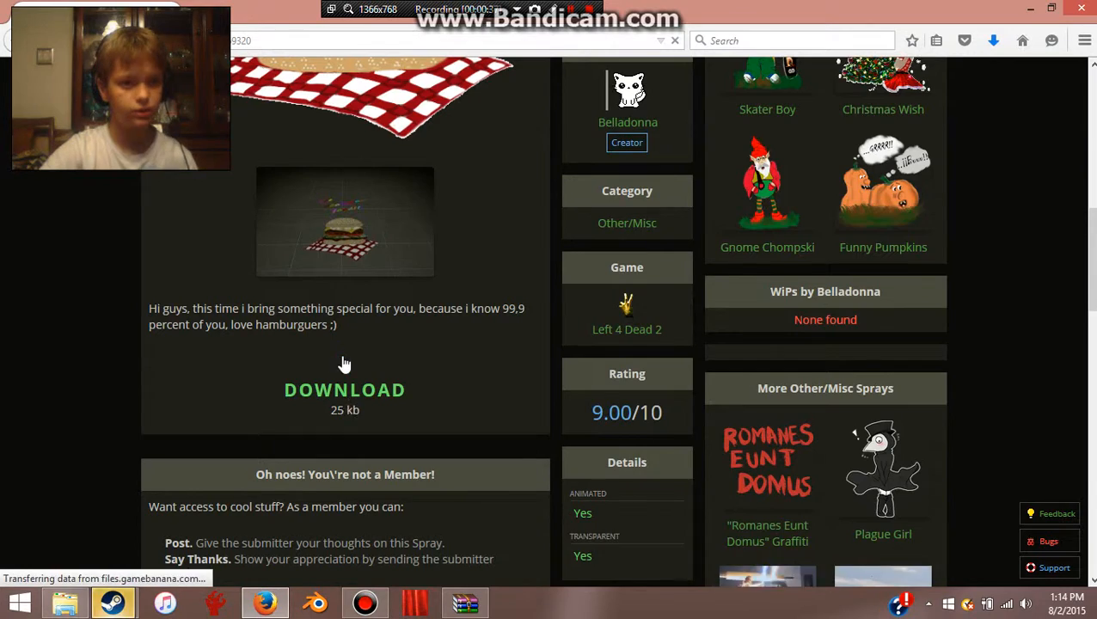
{"action": "left_click", "coordinate": [345, 390]}
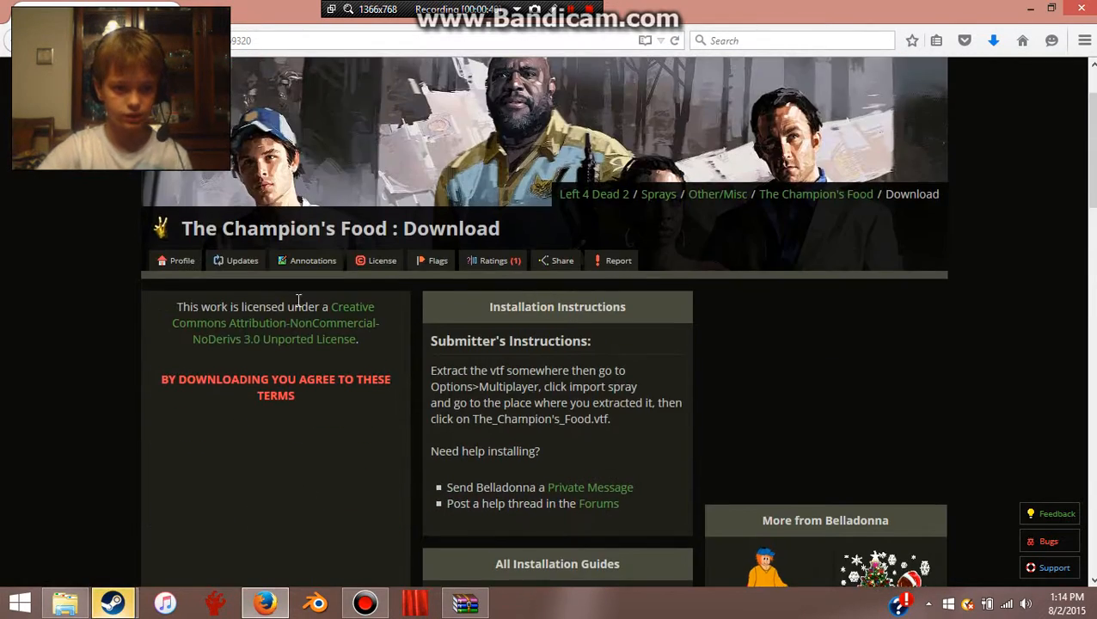
{"action": "scroll", "scroll_direction": "down", "scroll_amount": 3}
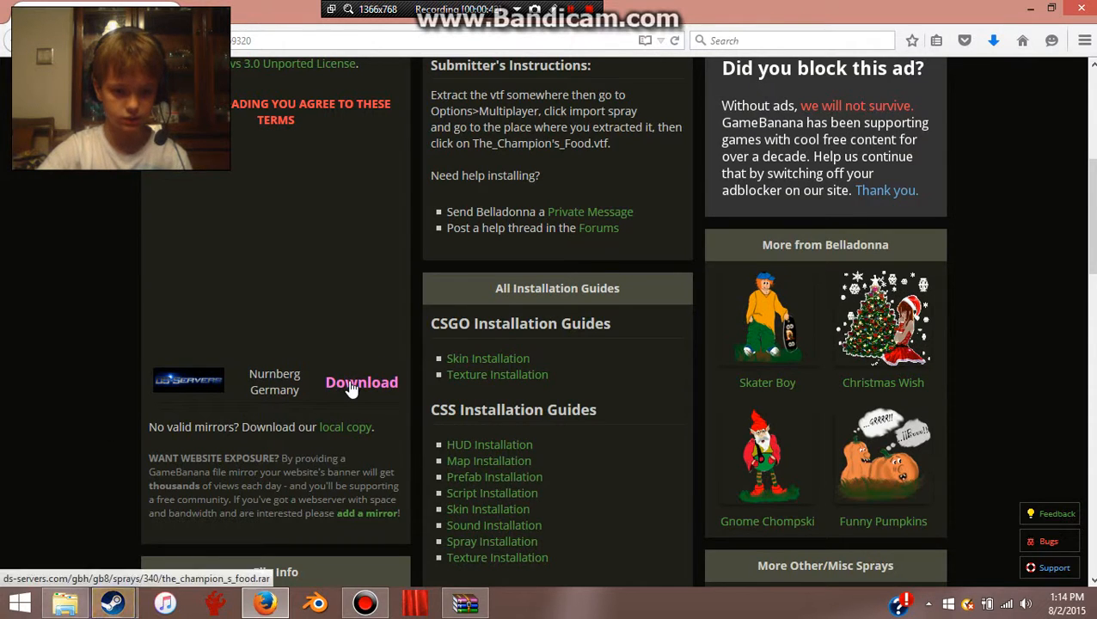
{"action": "left_click", "coordinate": [360, 382]}
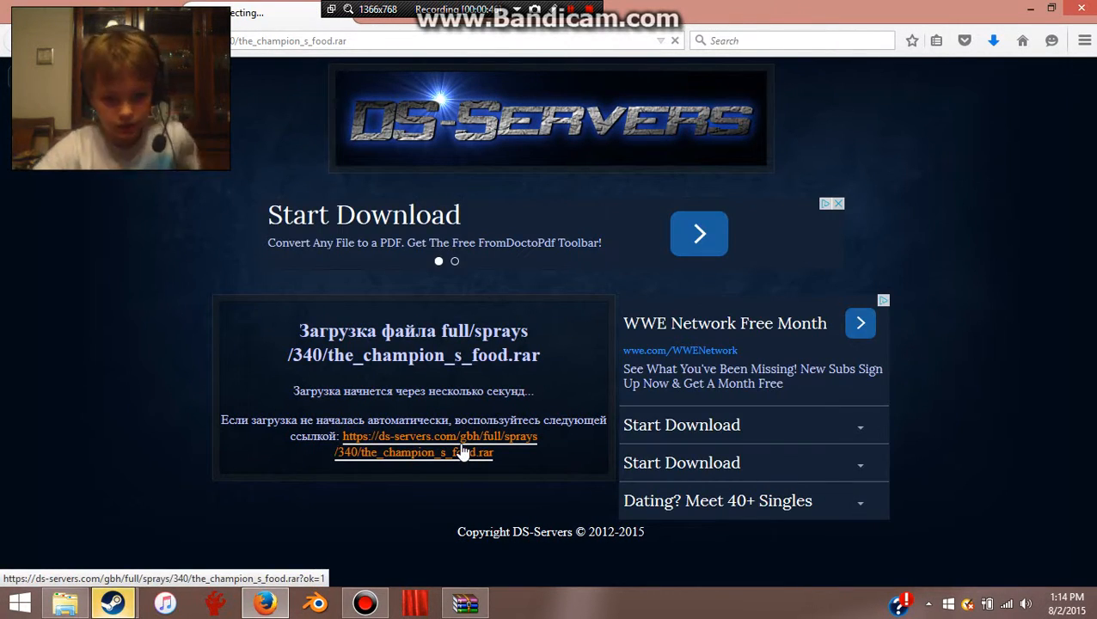
Download the_champion_s_food.rar manually and open it with WinRAR archiver
{"action": "left_click", "coordinate": [414, 452]}
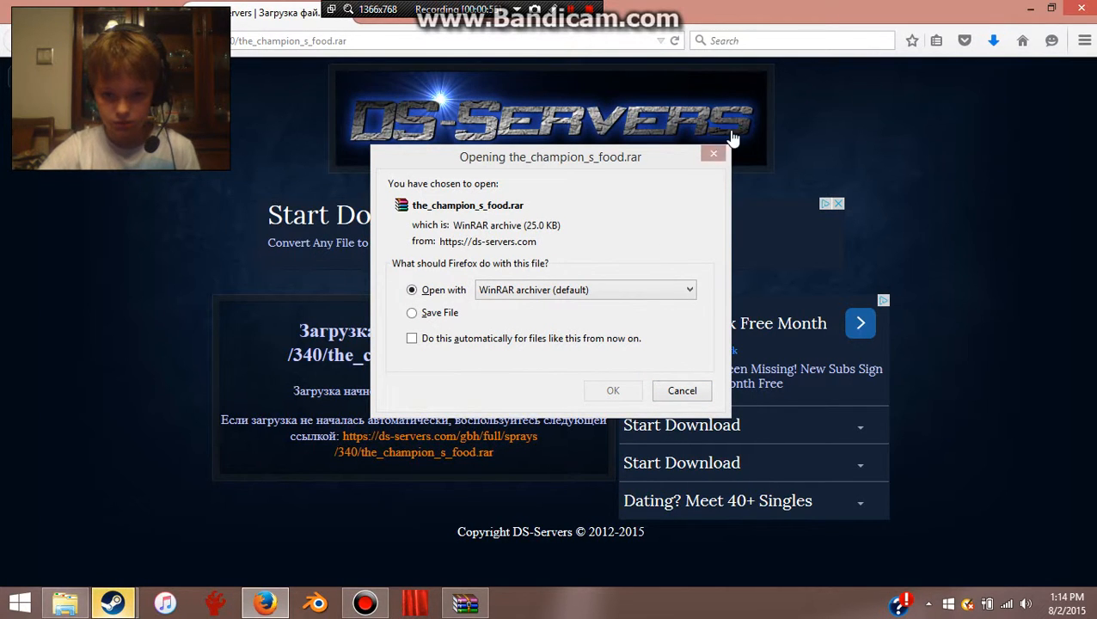
{"action": "left_click", "coordinate": [613, 390]}
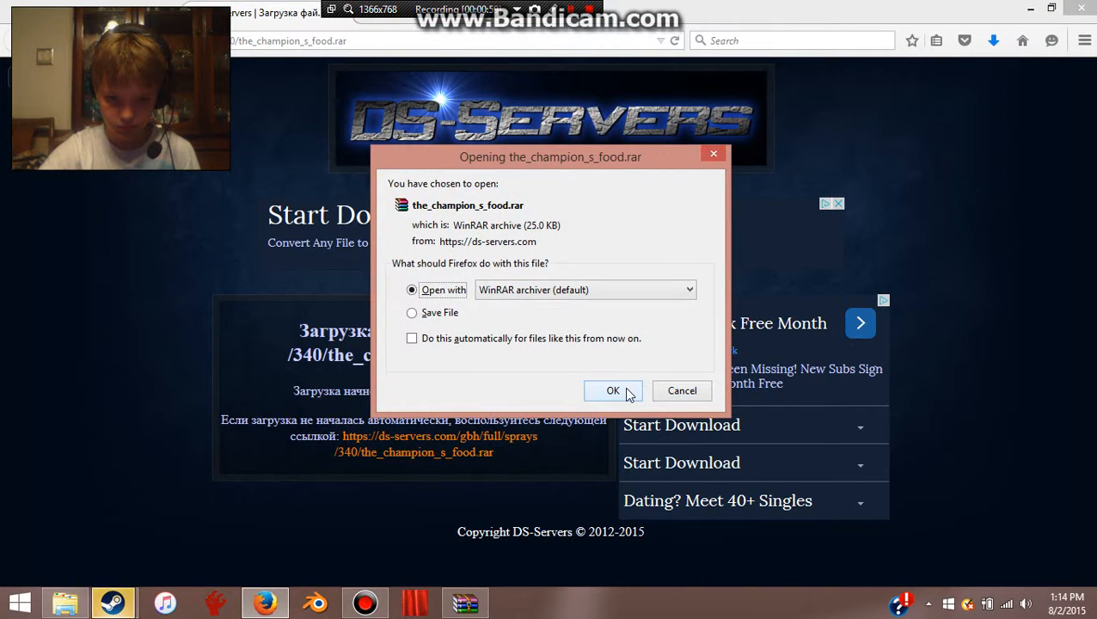
{"action": "left_click", "coordinate": [613, 391]}
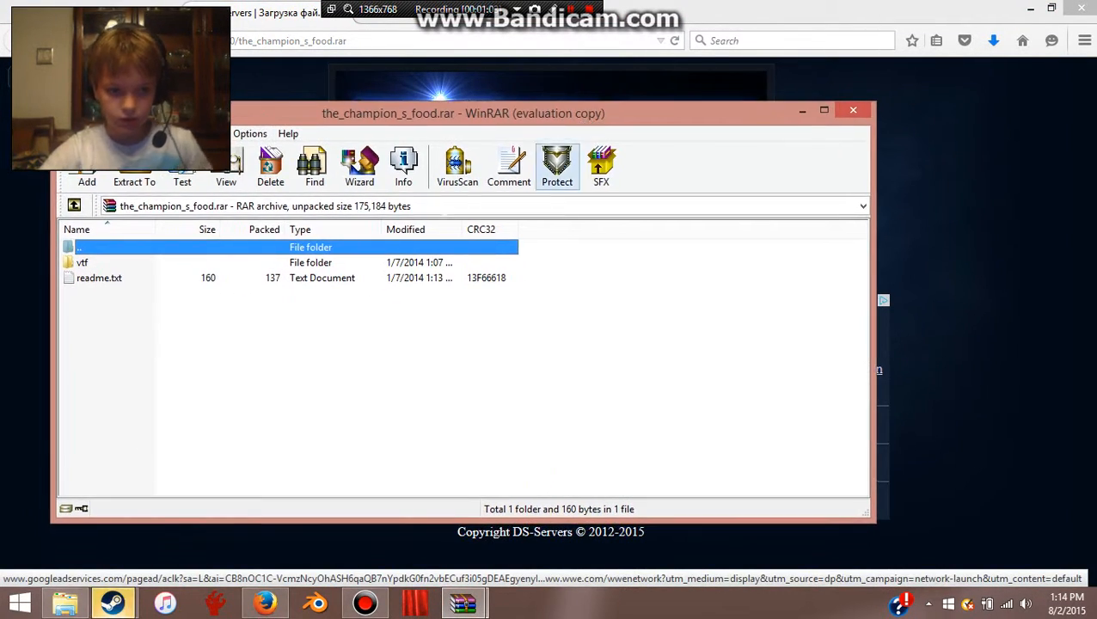
Open the archive's vtf folder and browse Explorer through Steam to Left 4 Dead 2's left4dead2 folder
{"action": "double_click", "coordinate": [81, 262]}
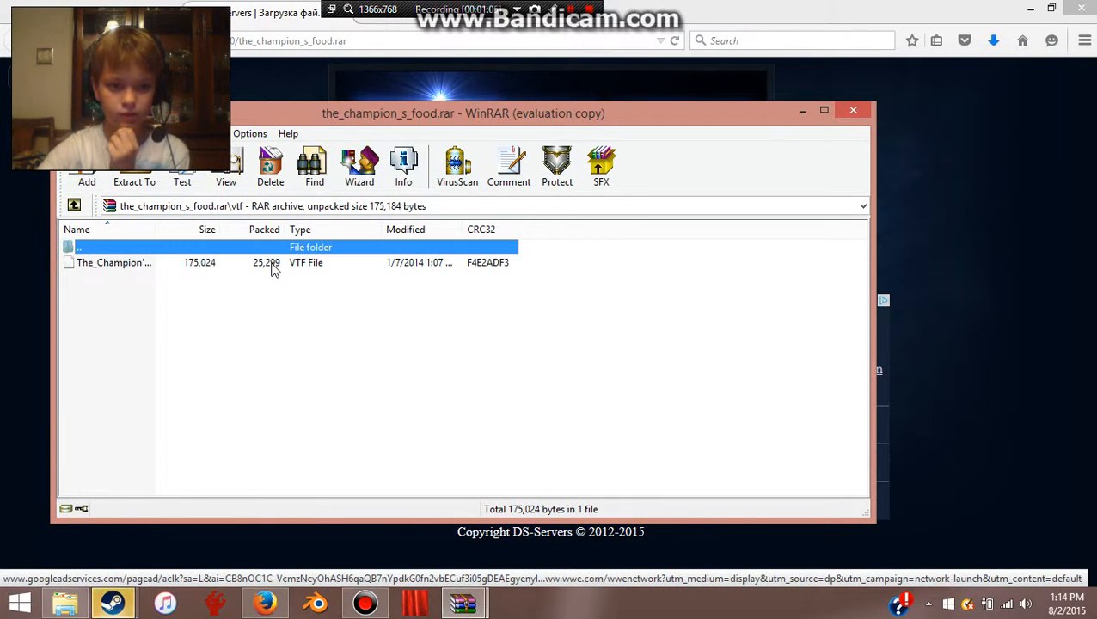
{"action": "mouse_move", "coordinate": [255, 280]}
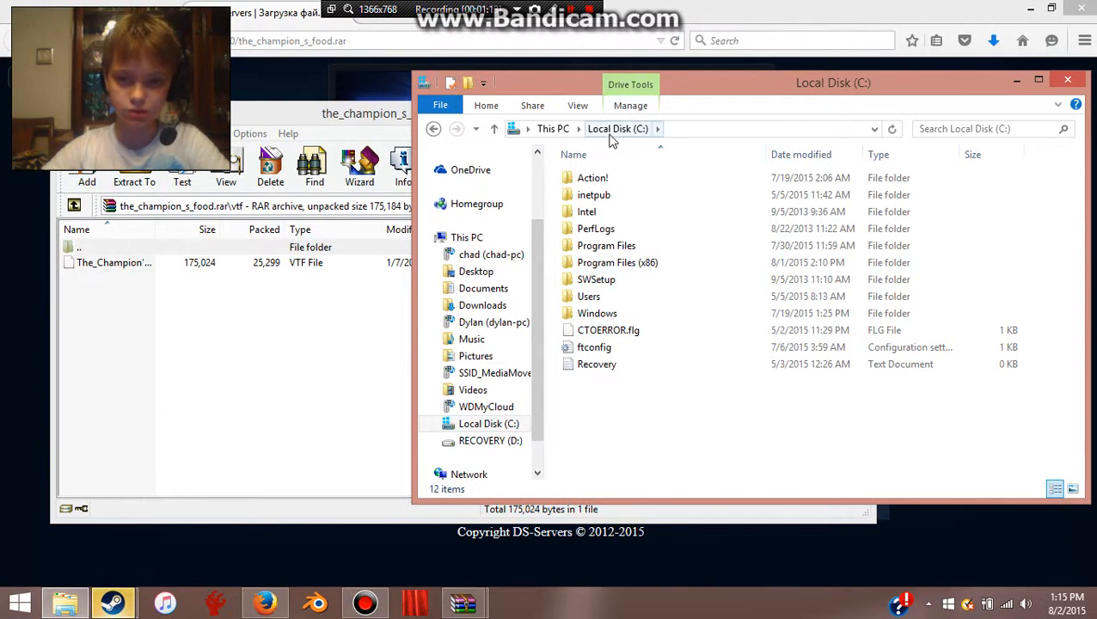
{"action": "left_click", "coordinate": [616, 262]}
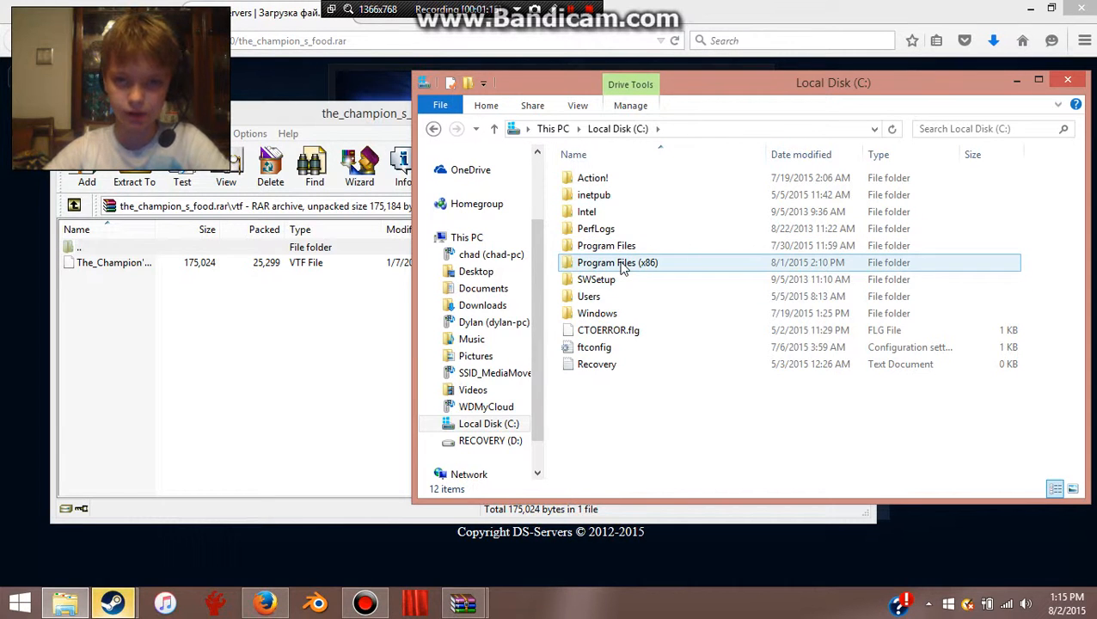
{"action": "double_click", "coordinate": [615, 263]}
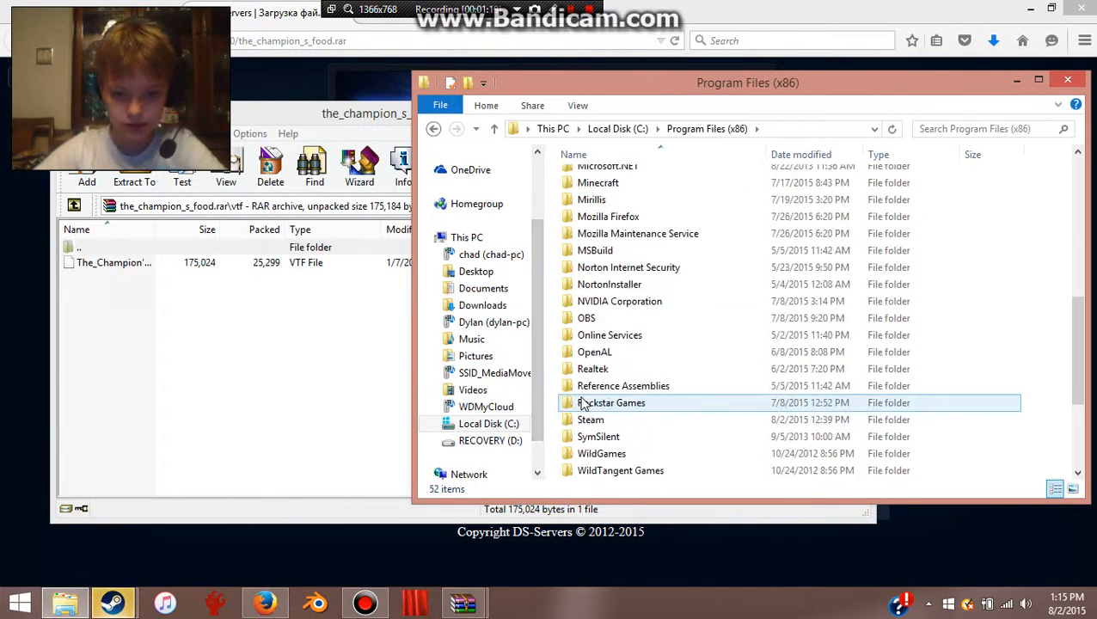
{"action": "double_click", "coordinate": [591, 420]}
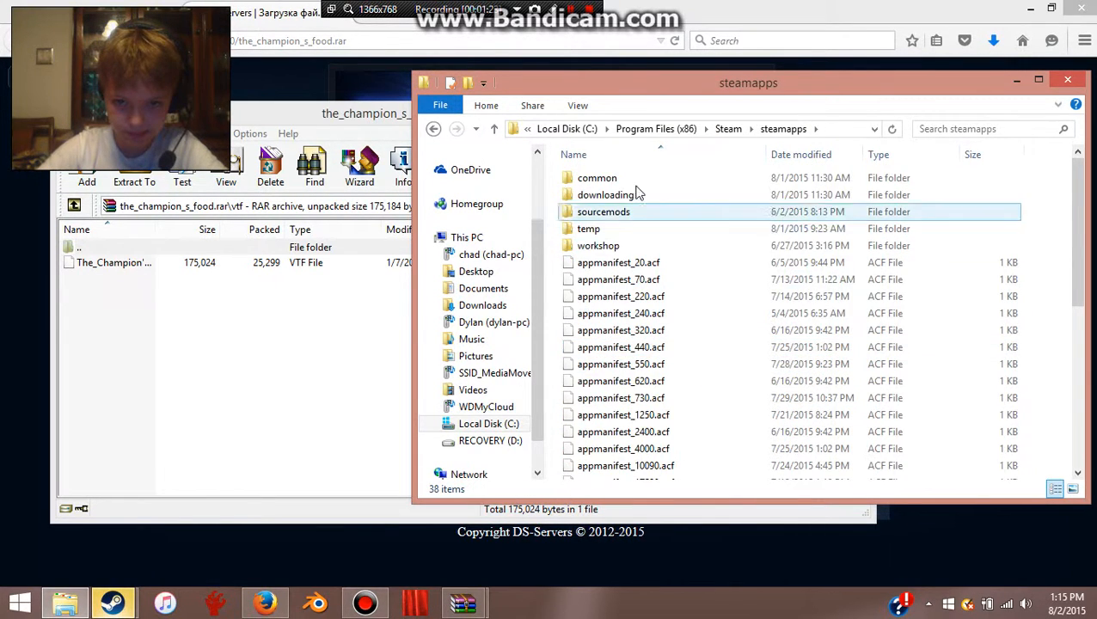
{"action": "double_click", "coordinate": [597, 177]}
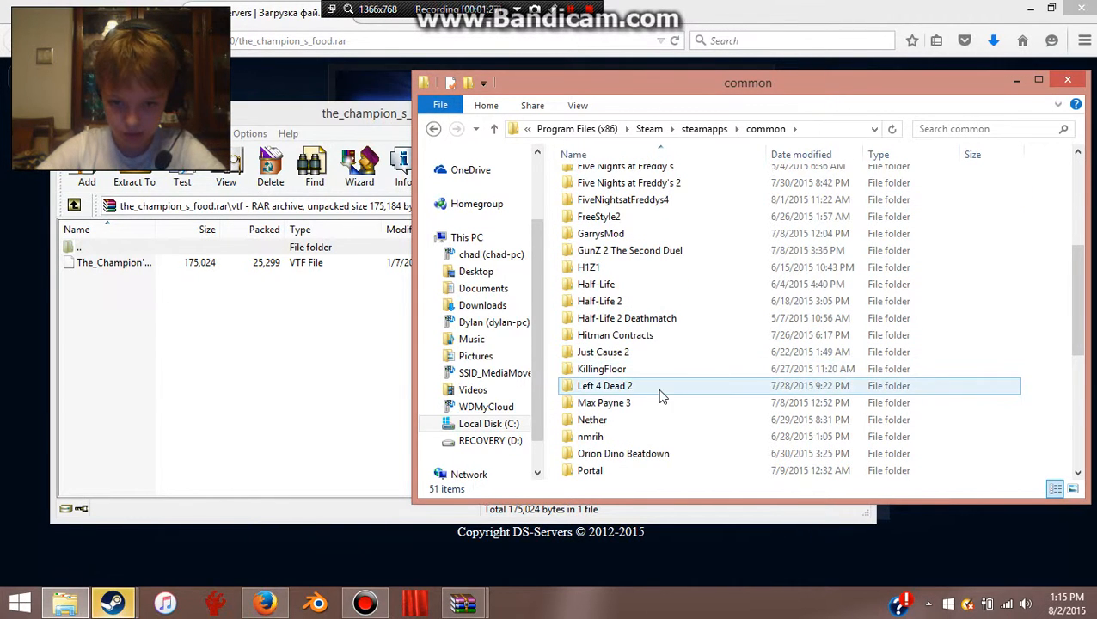
{"action": "double_click", "coordinate": [604, 386]}
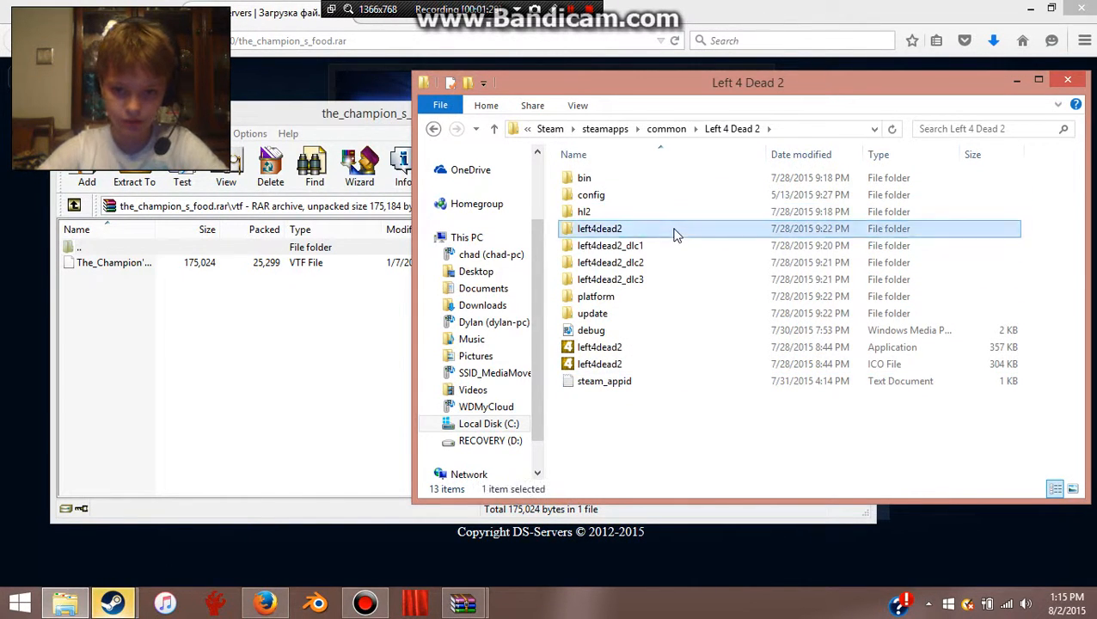
{"action": "double_click", "coordinate": [600, 227]}
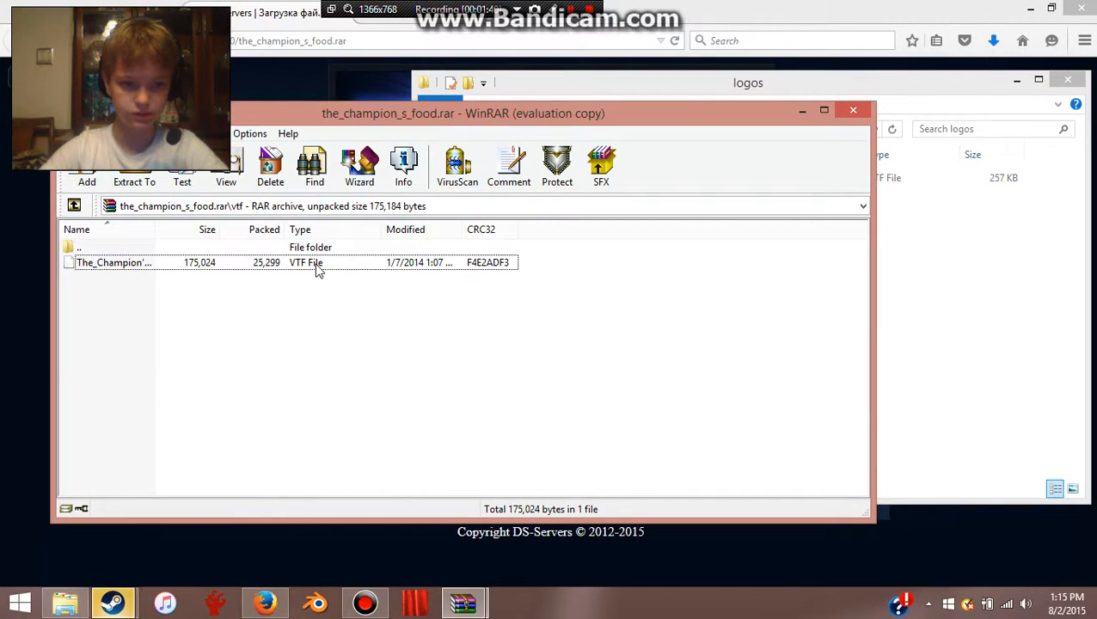
{"action": "mouse_move", "coordinate": [719, 263]}
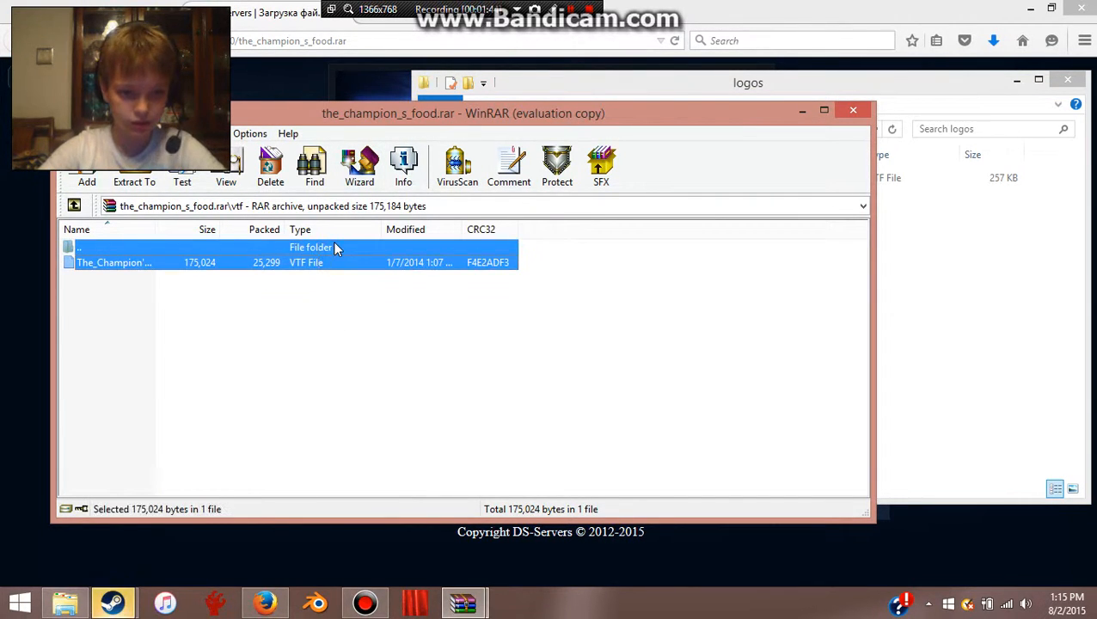
Try deleting The_Champion's_Food.vtf from the archive and dismiss the error messages
{"action": "right_click", "coordinate": [336, 248]}
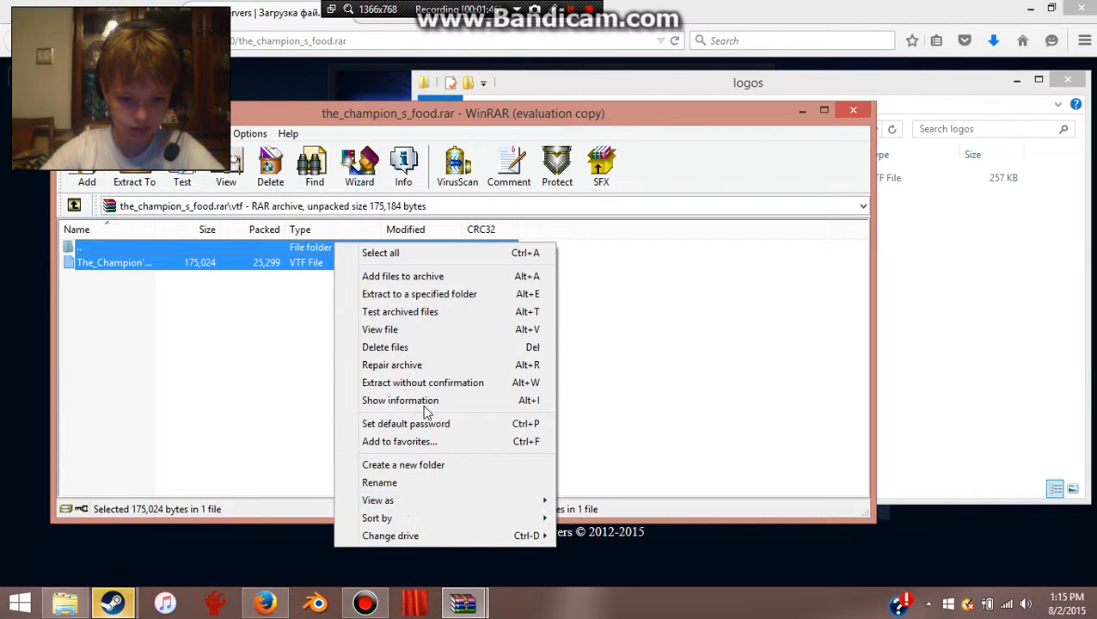
{"action": "left_click", "coordinate": [385, 347]}
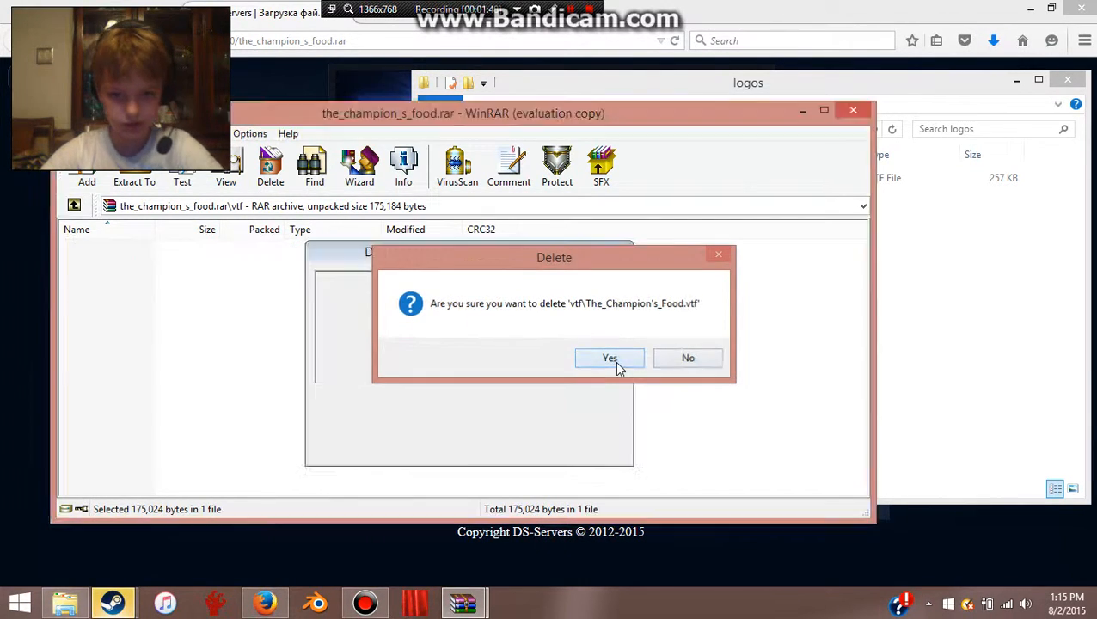
{"action": "left_click", "coordinate": [609, 358]}
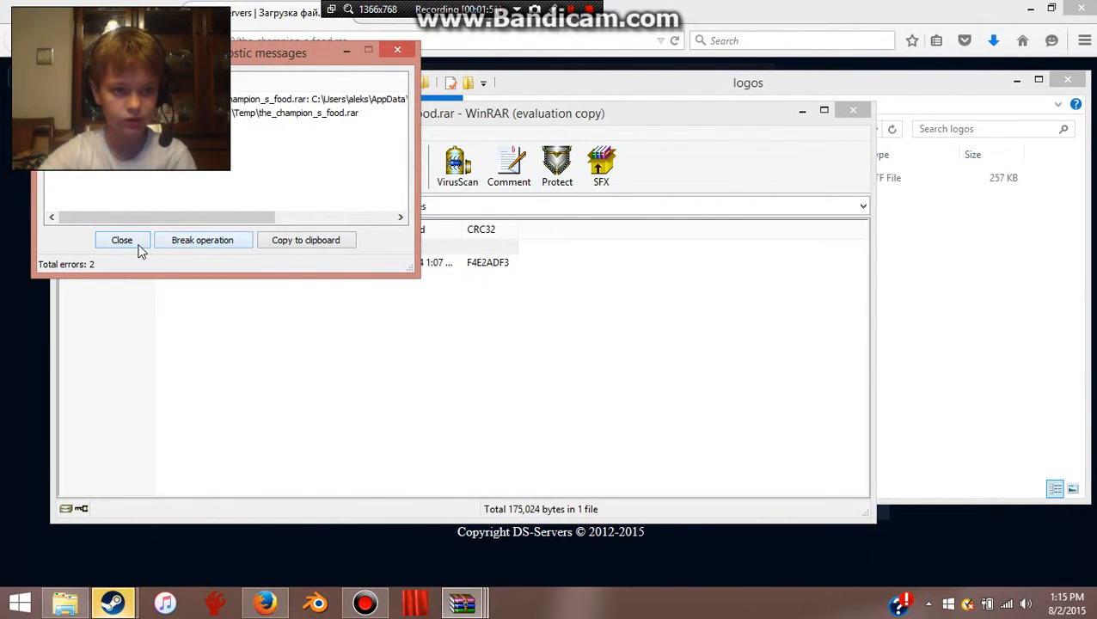
{"action": "left_click", "coordinate": [122, 240]}
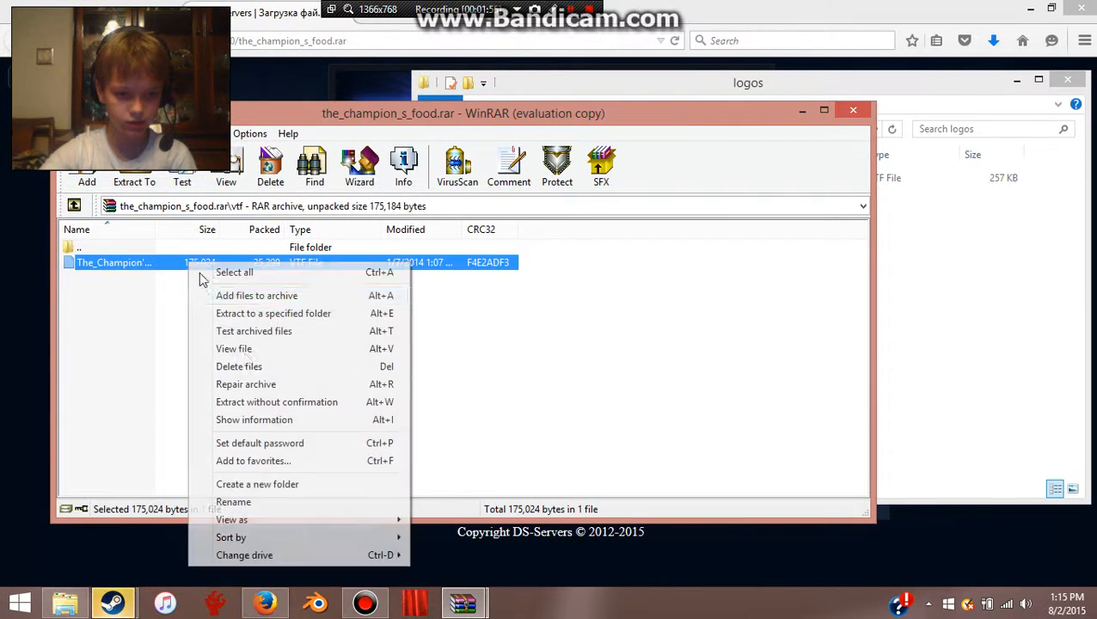
Retry deleting the VTF from the archive and close the resulting errors
{"action": "left_click", "coordinate": [239, 367]}
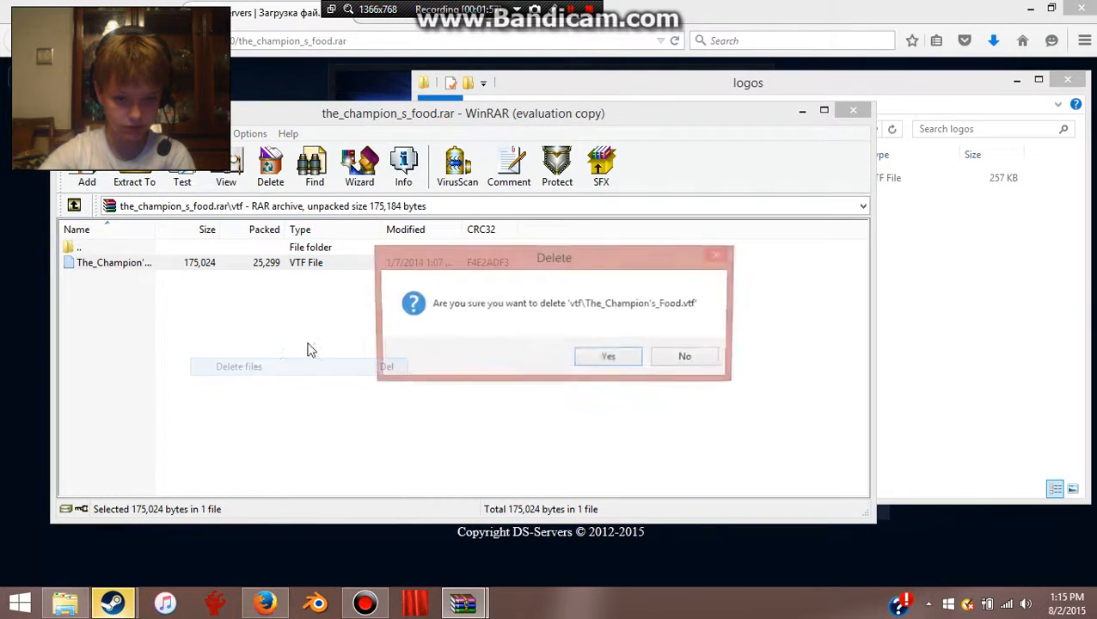
{"action": "left_click", "coordinate": [608, 356]}
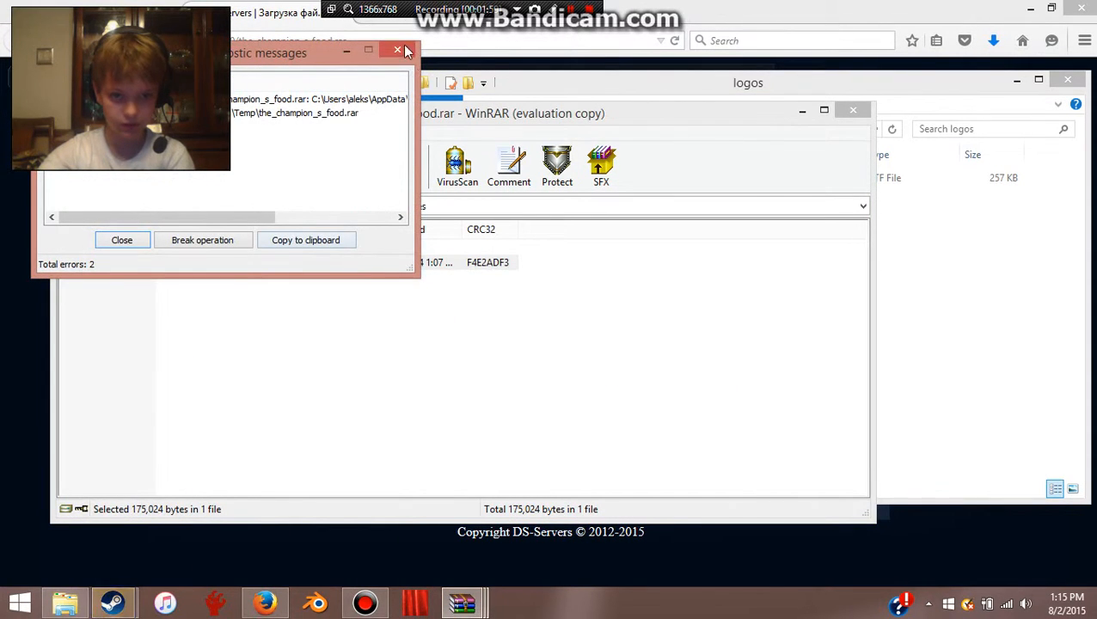
{"action": "left_click", "coordinate": [396, 50]}
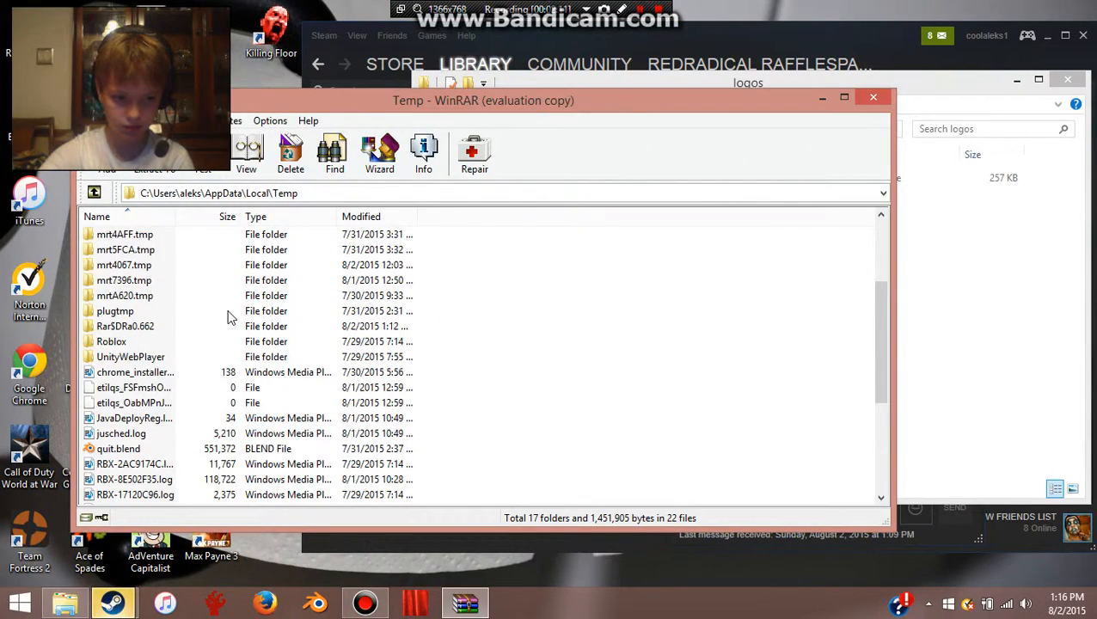
{"action": "scroll", "scroll_direction": "down", "scroll_amount": 3}
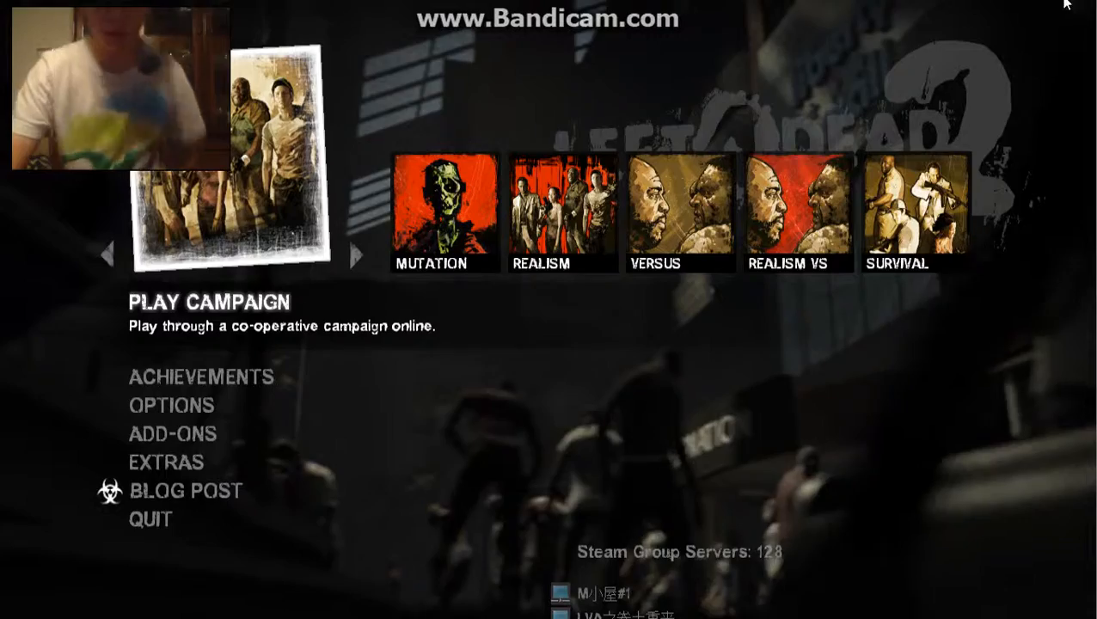
{"action": "mouse_move", "coordinate": [442, 407]}
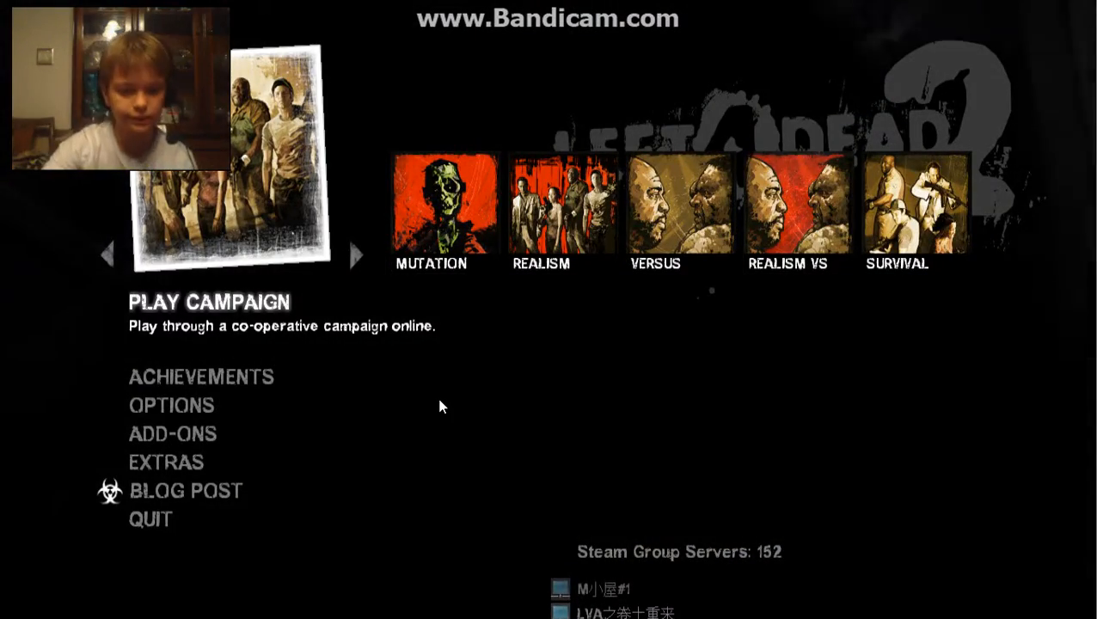
Go to Options > Multiplayer and start Import Spray
{"action": "left_click", "coordinate": [171, 405]}
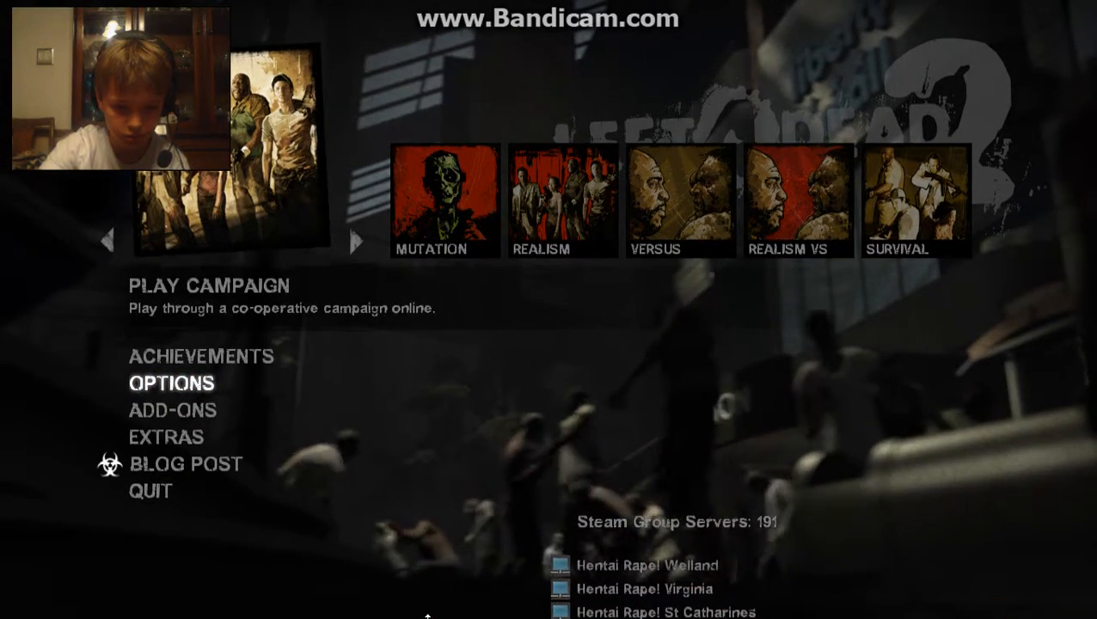
{"action": "left_click", "coordinate": [172, 384]}
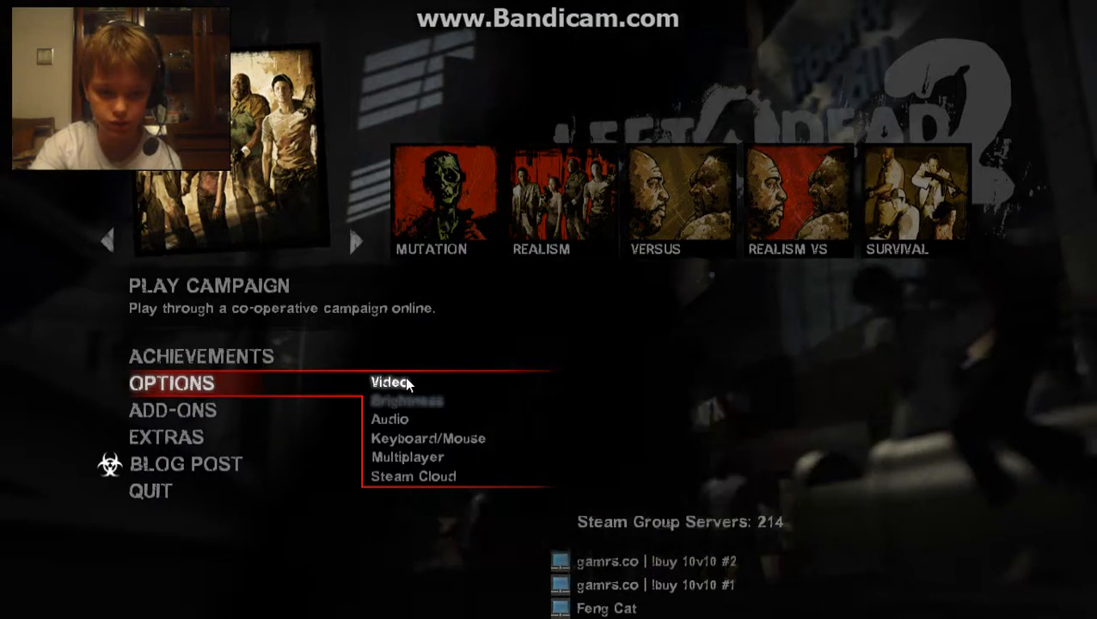
{"action": "mouse_move", "coordinate": [434, 458]}
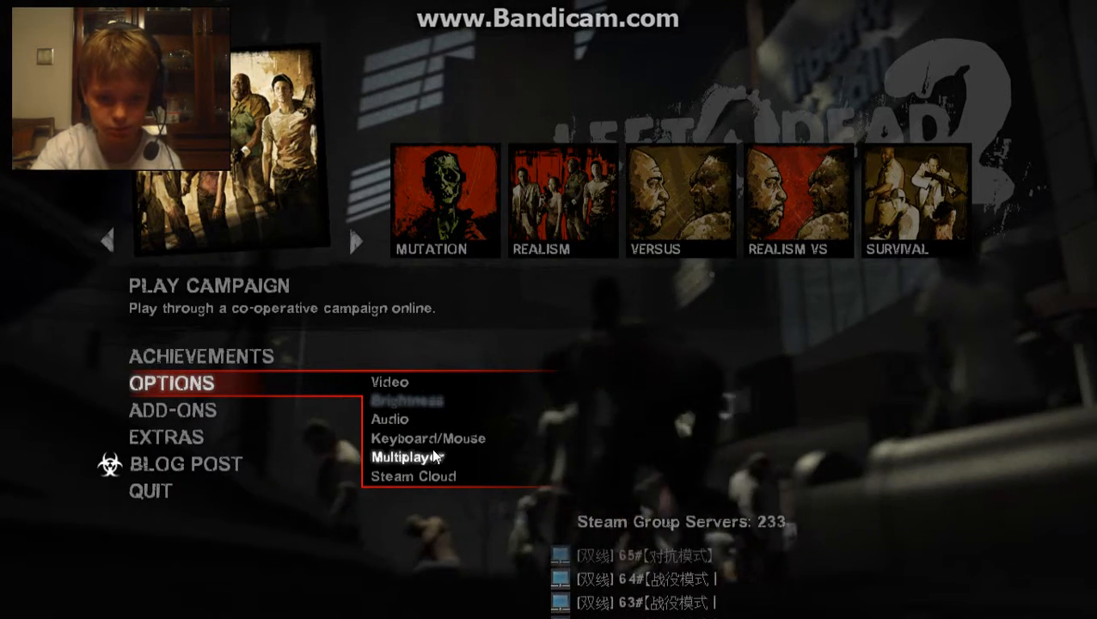
{"action": "left_click", "coordinate": [410, 457]}
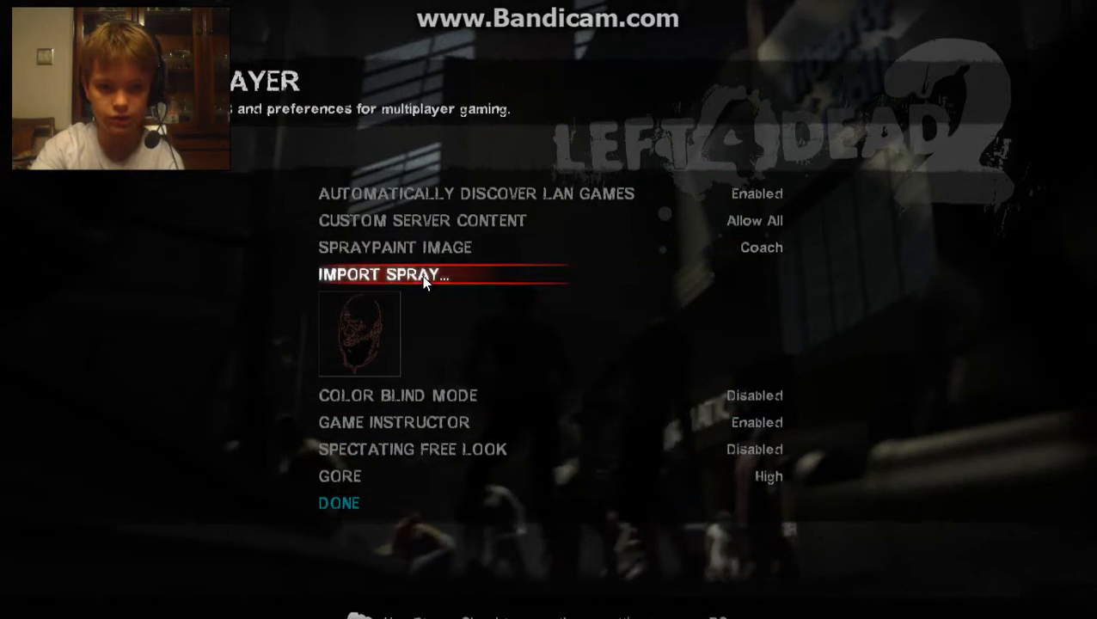
{"action": "left_click", "coordinate": [383, 275]}
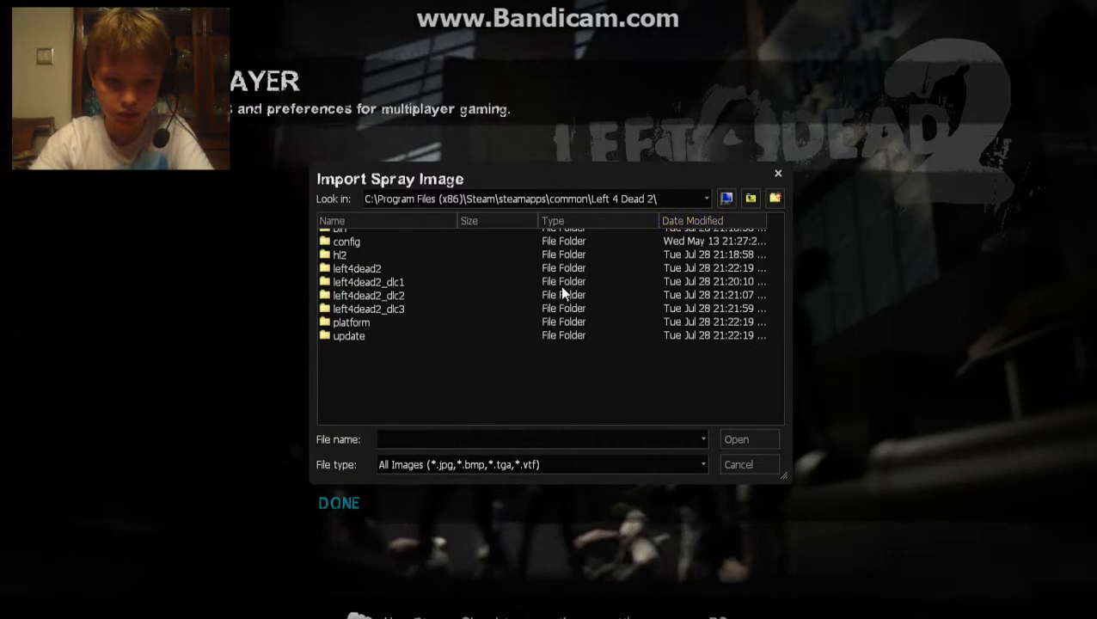
Browse left4dead2/materials/vgui/logos and import the pony VTF as the Custom Logo
{"action": "double_click", "coordinate": [355, 268]}
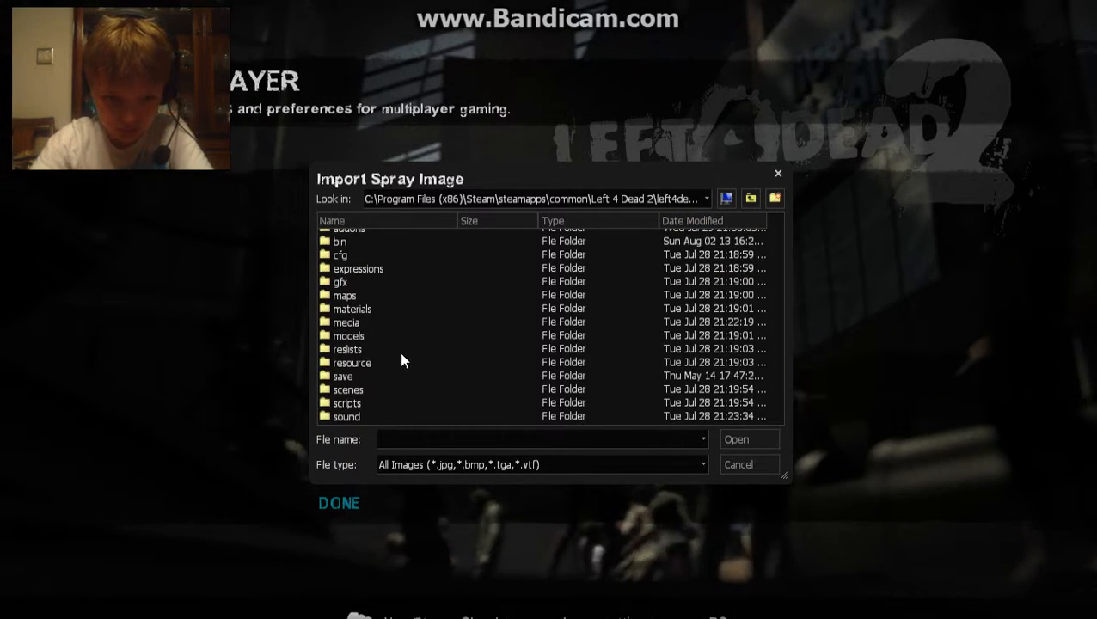
{"action": "left_click", "coordinate": [352, 309]}
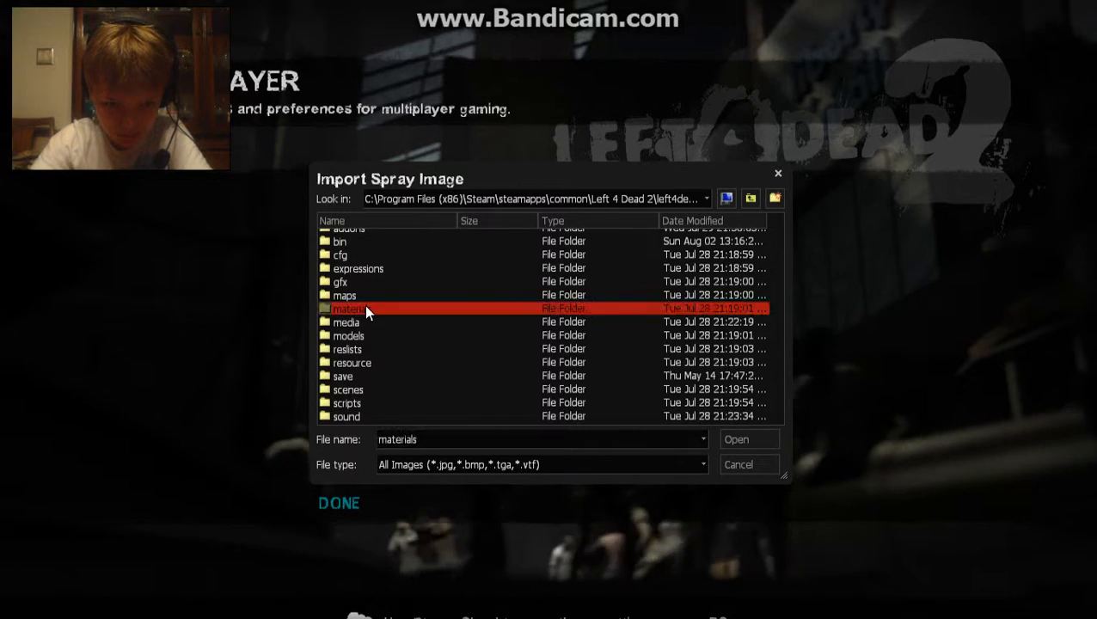
{"action": "double_click", "coordinate": [349, 308]}
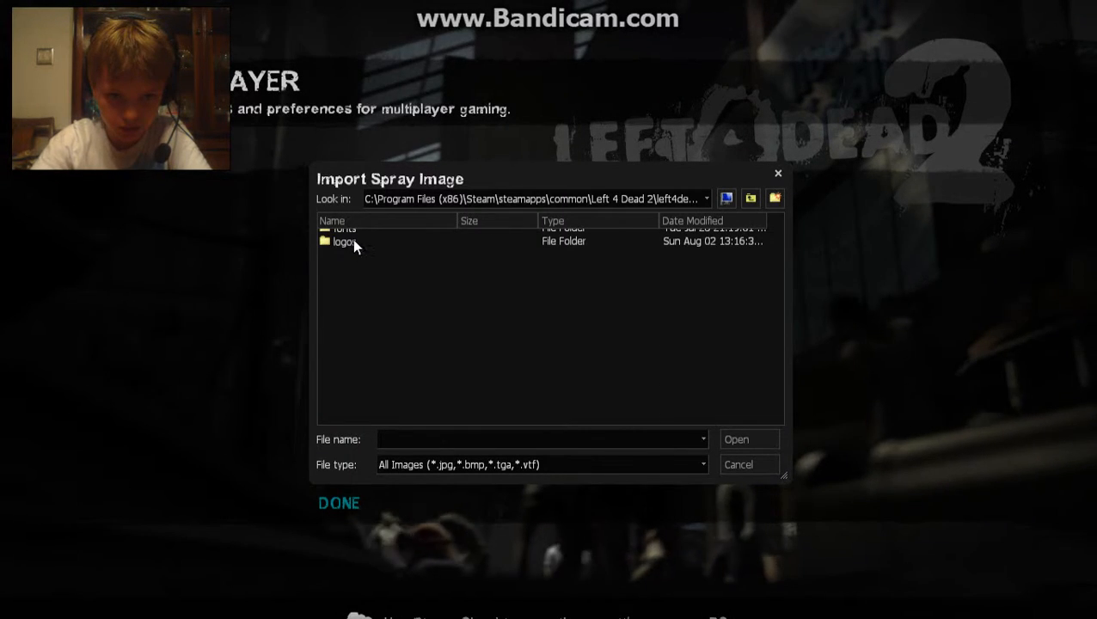
{"action": "double_click", "coordinate": [338, 242]}
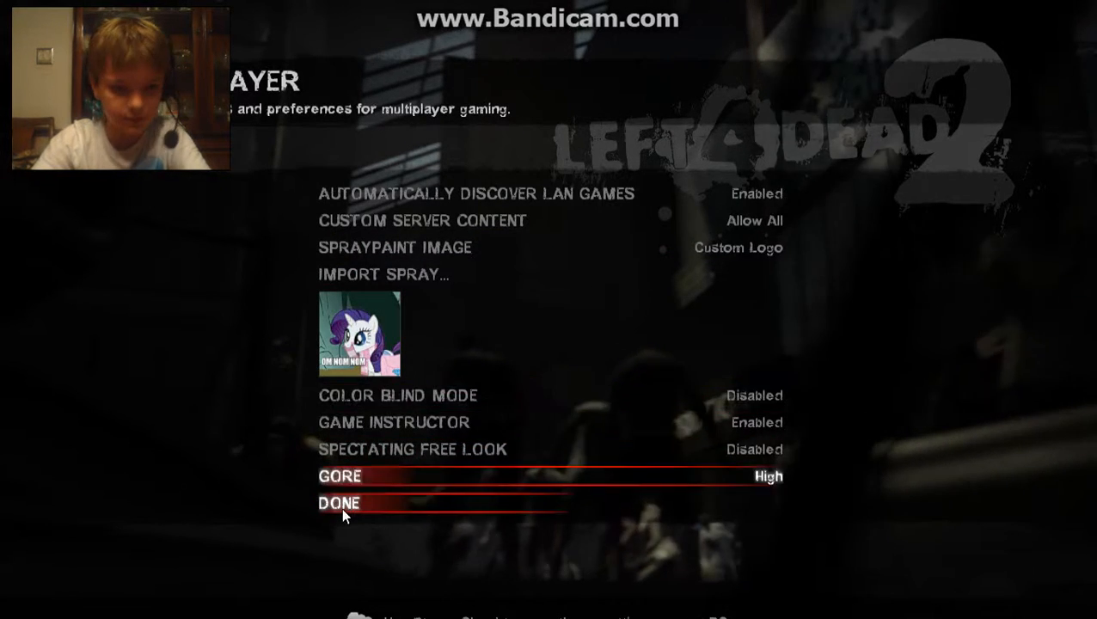
Leave multiplayer options, then open Keyboard/Mouse key bindings scrolled to Spray logo (t)
{"action": "left_click", "coordinate": [340, 502]}
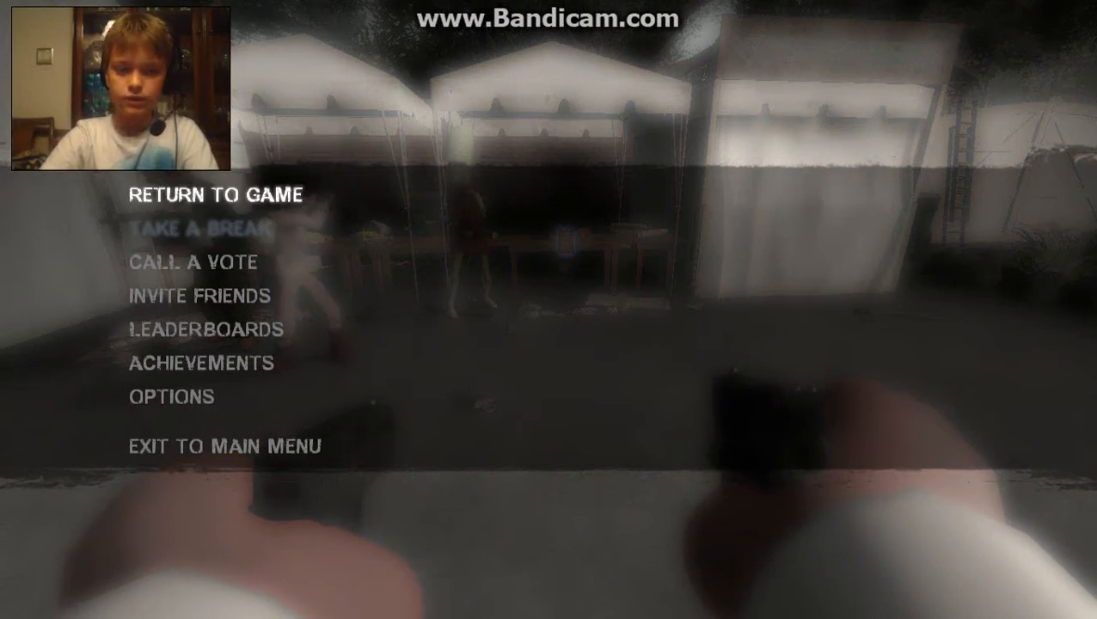
{"action": "left_click", "coordinate": [220, 193]}
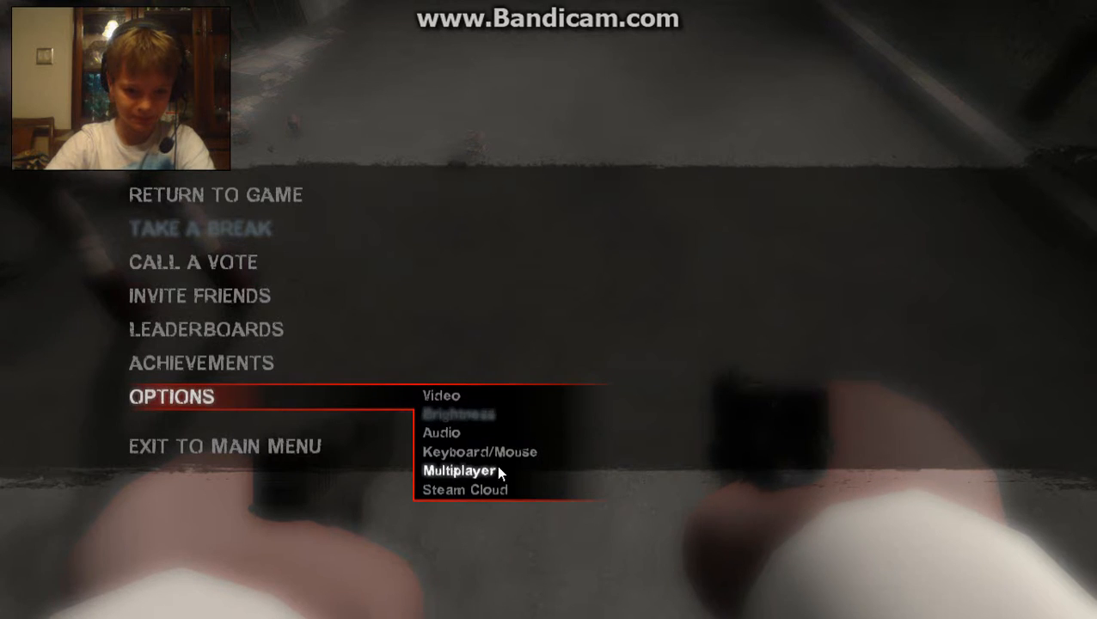
{"action": "left_click", "coordinate": [474, 452]}
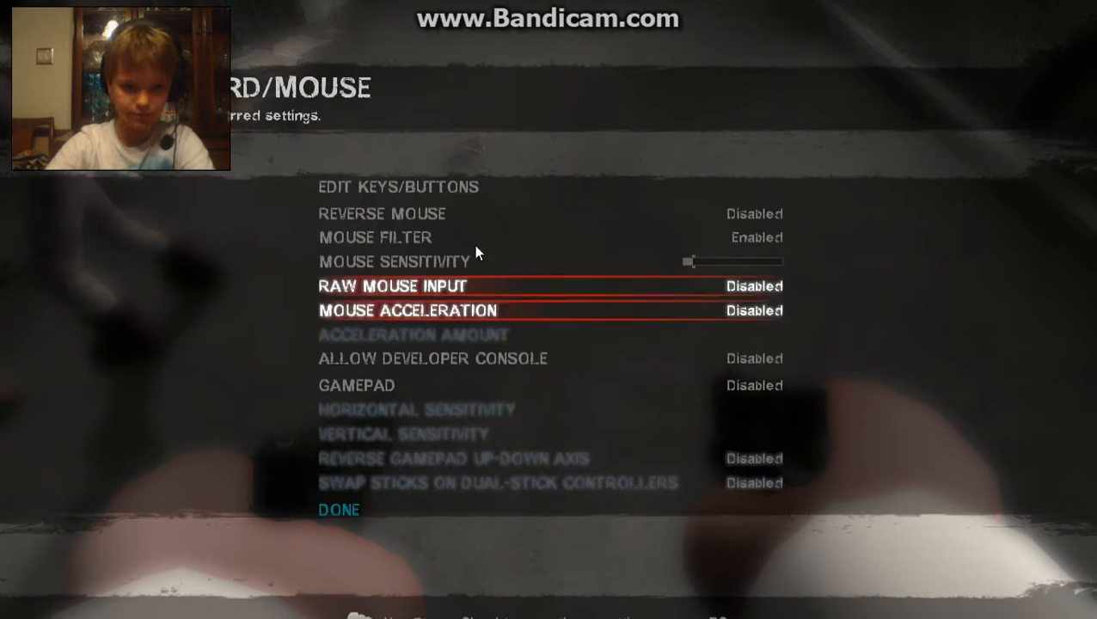
{"action": "left_click", "coordinate": [396, 187]}
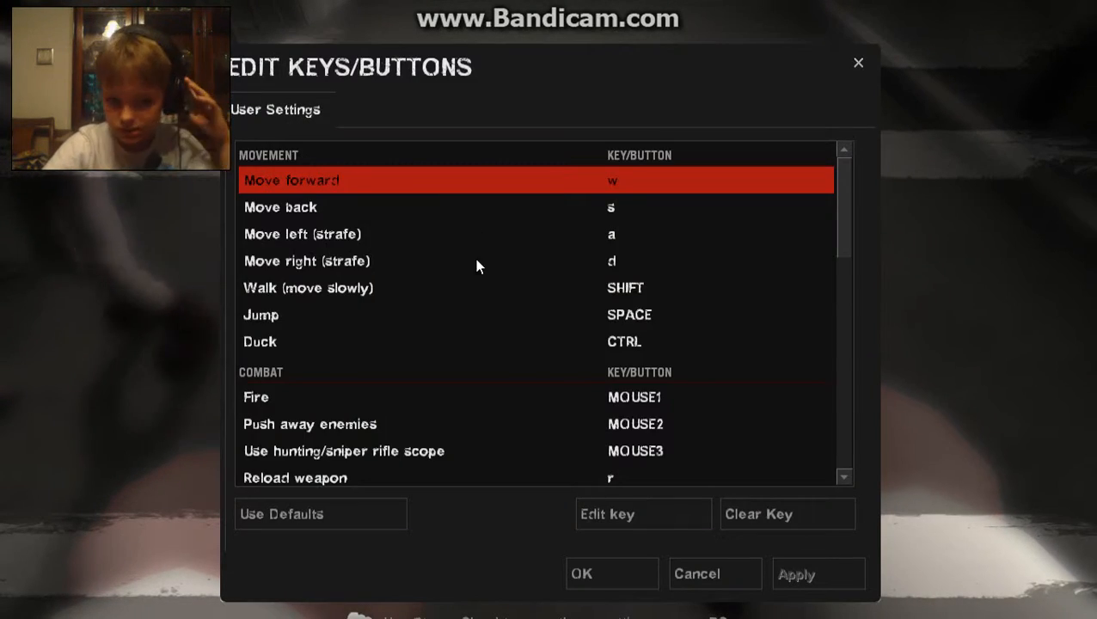
{"action": "scroll", "scroll_direction": "down", "scroll_amount": 3}
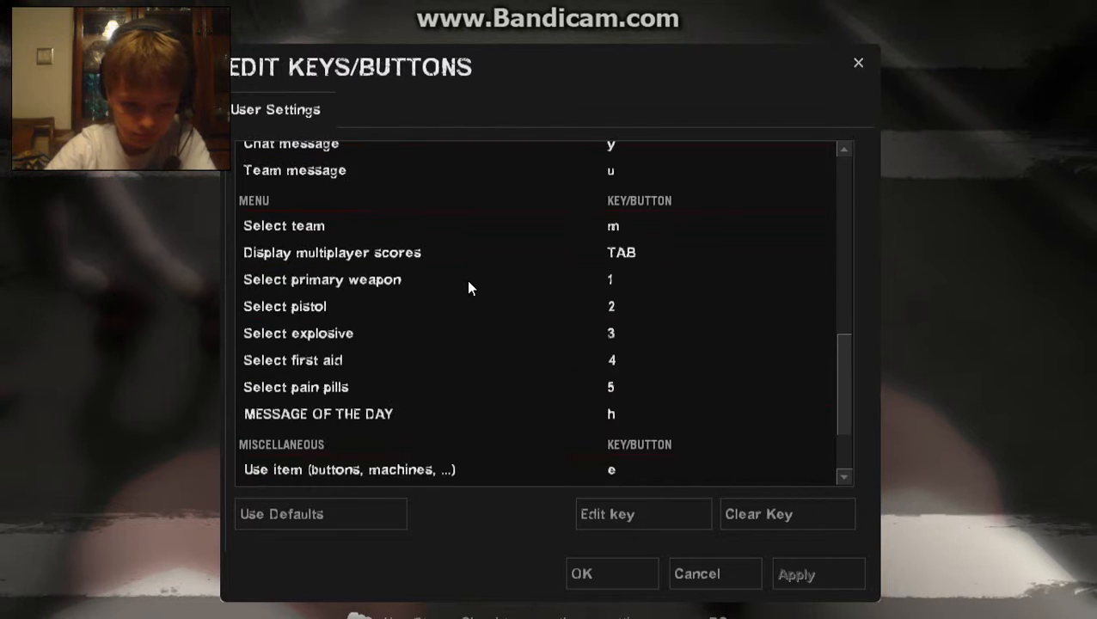
{"action": "scroll", "scroll_direction": "down", "scroll_amount": 3}
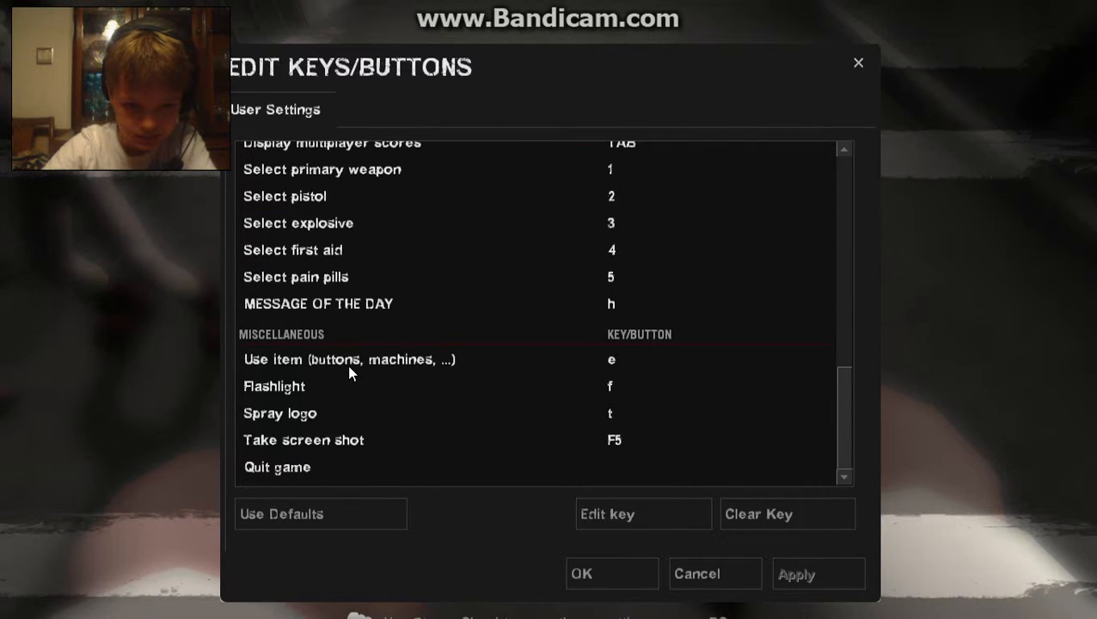
{"action": "mouse_move", "coordinate": [857, 62]}
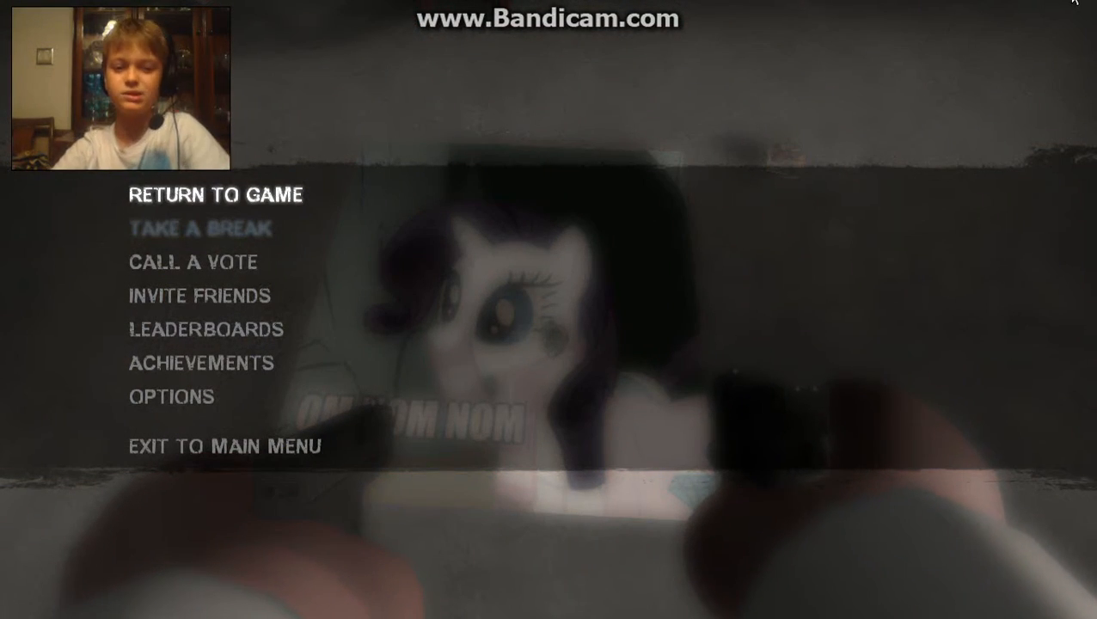
Choose Exit to Main Menu after spraying the pony logo
{"action": "left_click", "coordinate": [224, 445]}
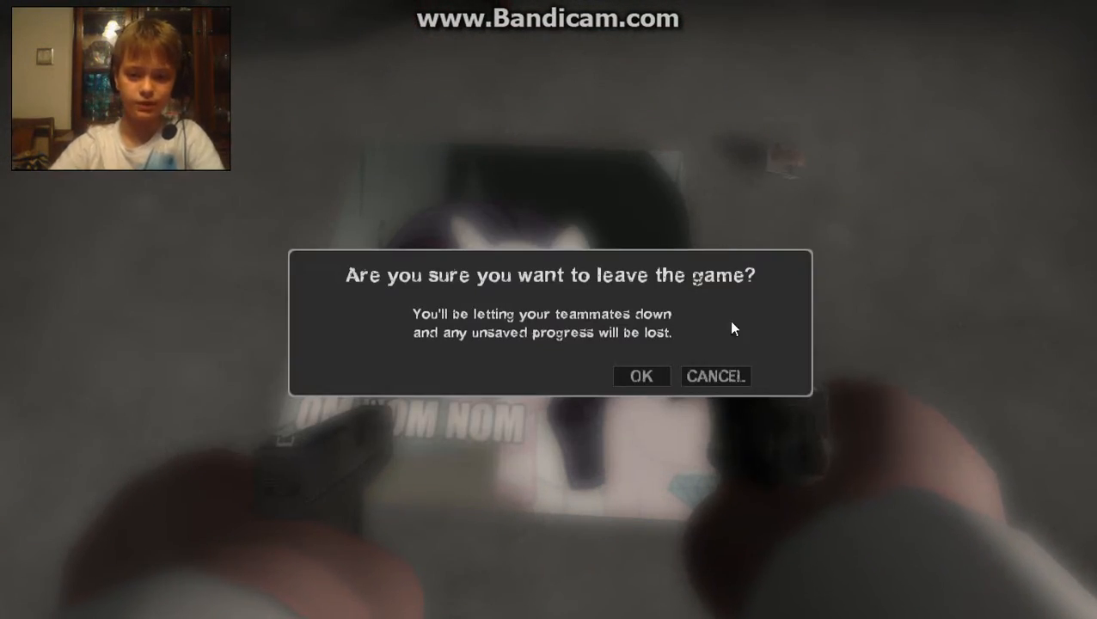